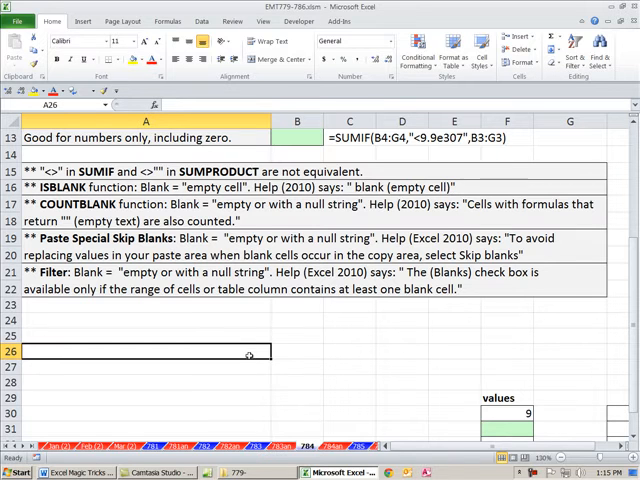
{"action": "mouse_move", "coordinate": [252, 360]}
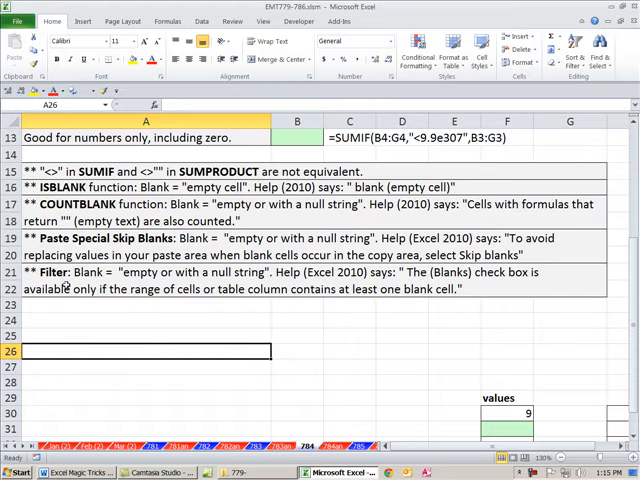
{"action": "mouse_move", "coordinate": [120, 272]}
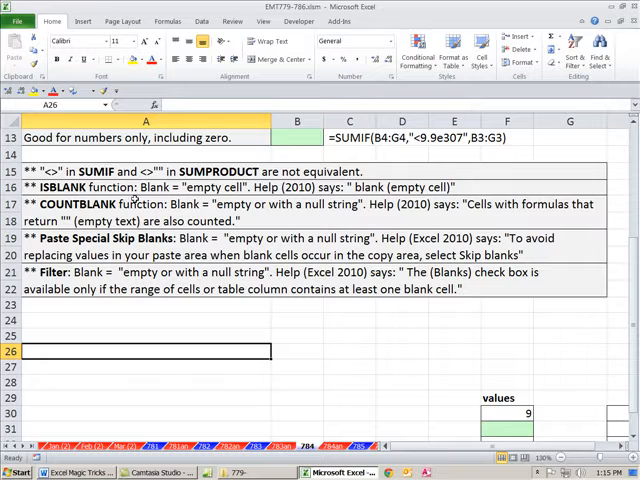
{"action": "mouse_move", "coordinate": [216, 188]}
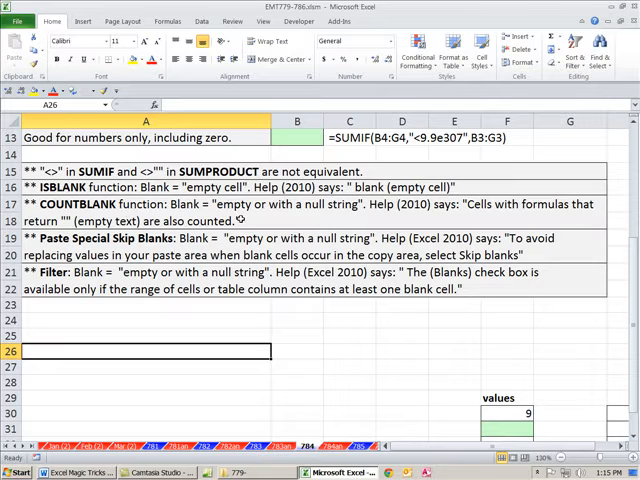
{"action": "mouse_move", "coordinate": [244, 220]}
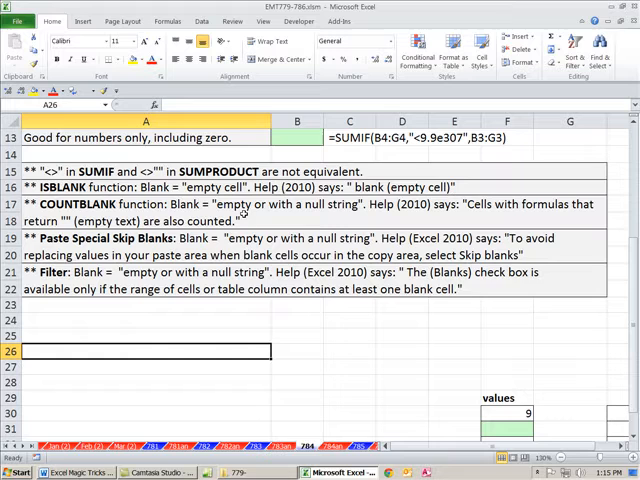
{"action": "mouse_move", "coordinate": [332, 204]}
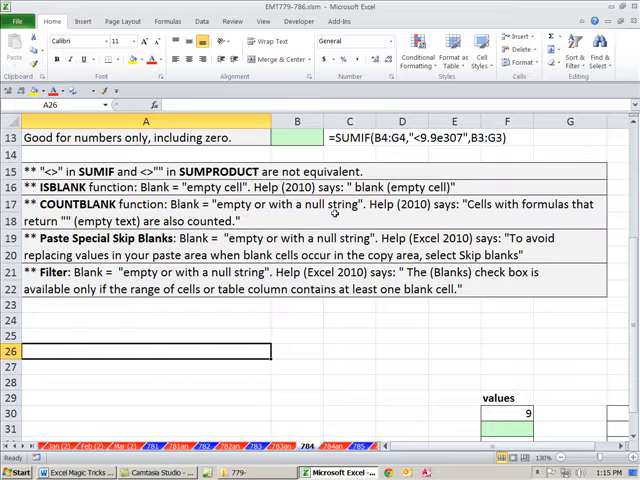
Step: Select answer cell B6 beside the SUMPRODUCT <> note at the top of the sheet
{"action": "left_click", "coordinate": [296, 320]}
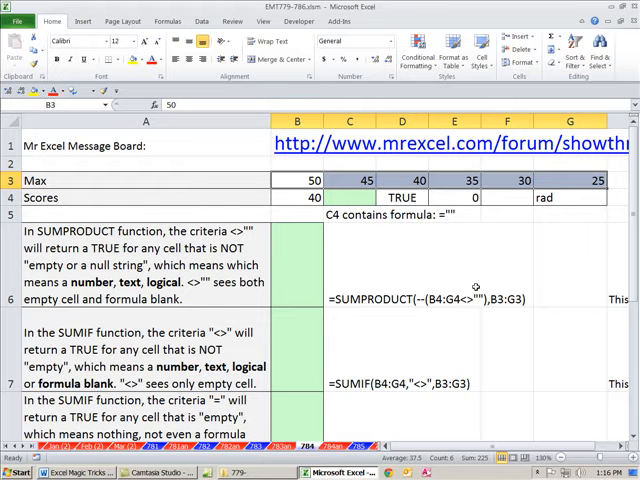
{"action": "mouse_move", "coordinate": [344, 370]}
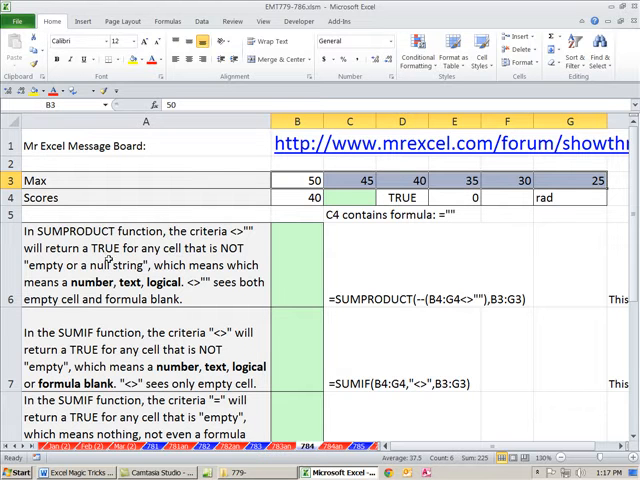
{"action": "mouse_move", "coordinate": [226, 332]}
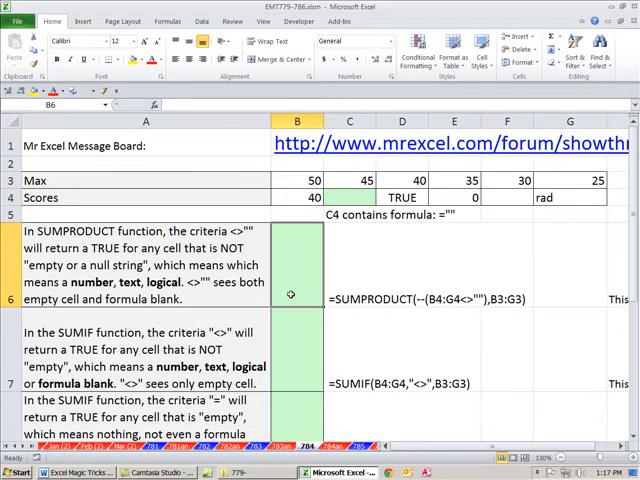
Step: Enter =SUMPRODUCT(--(B4:G4<>""),B3:G3) in B6 so it returns 150
{"action": "type", "text": "=s"}
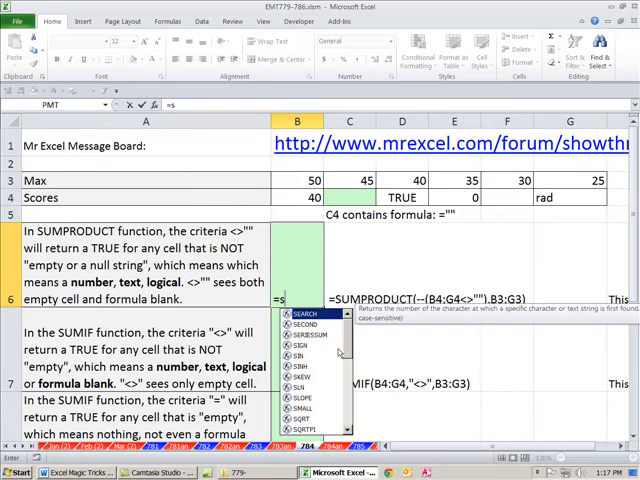
{"action": "type", "text": "SUMPRODUCT("}
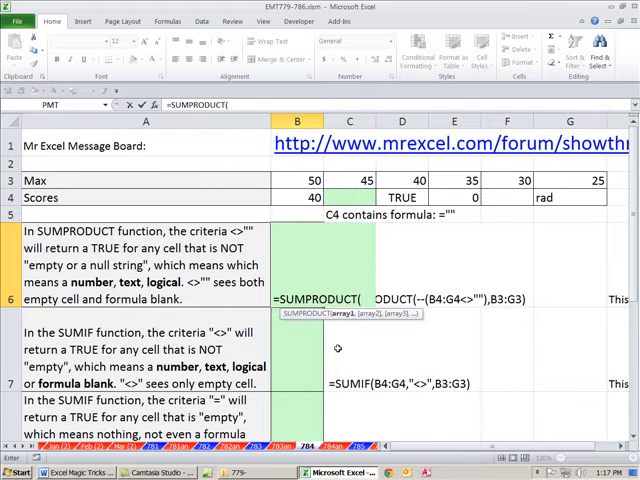
{"action": "type", "text": "--"}
{"action": "left_click", "coordinate": [298, 350]}
{"action": "type", "text": "=s"}
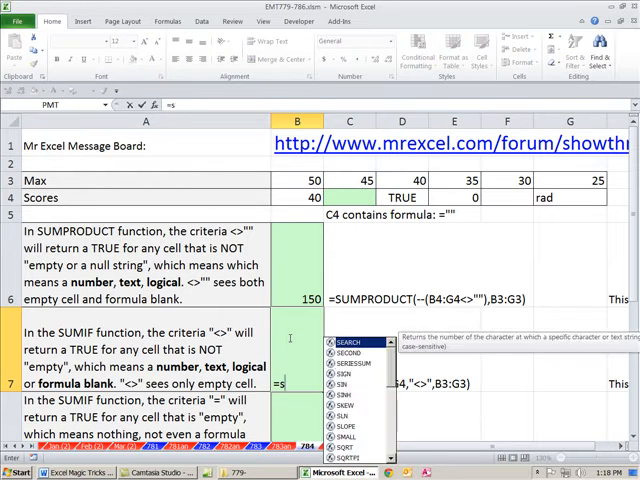
Step: Enter =SUMIF(B4:G4,"<>",B3:G3) in B7 so it returns 195, then move to B8
{"action": "type", "text": "umif"}
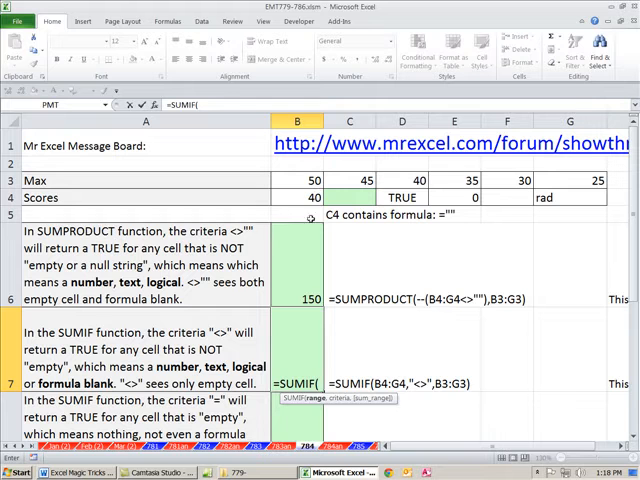
{"action": "left_click", "coordinate": [296, 198]}
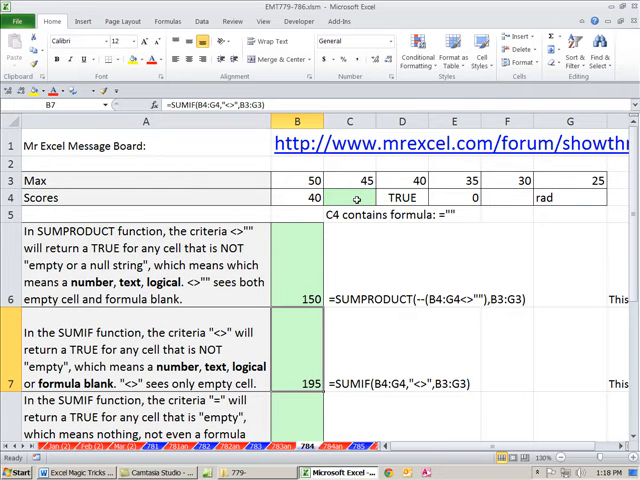
{"action": "left_click", "coordinate": [302, 180]}
{"action": "type", "text": "=s"}
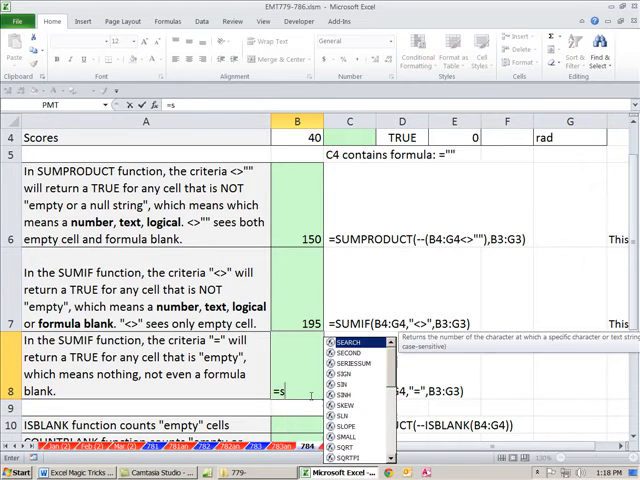
Step: Enter =SUMIF(B4:G4,"=",B3:G3) in B8 returning 30, then select B6:B8 to compare
{"action": "type", "text": "SUMIF(B4:G4,\"=\",B3:G3"}
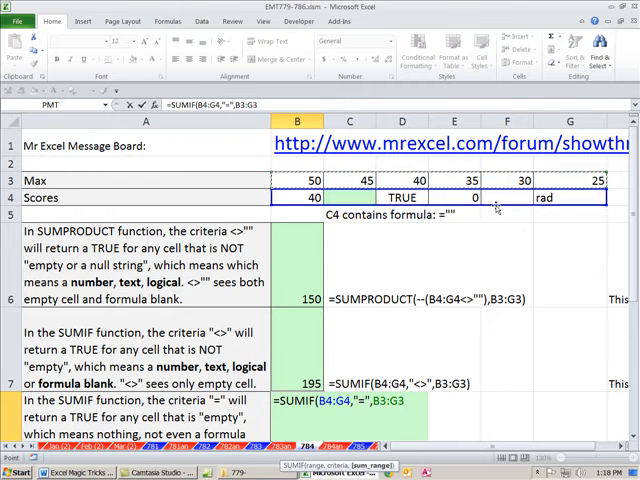
{"action": "scroll", "scroll_direction": "down", "scroll_amount": 3}
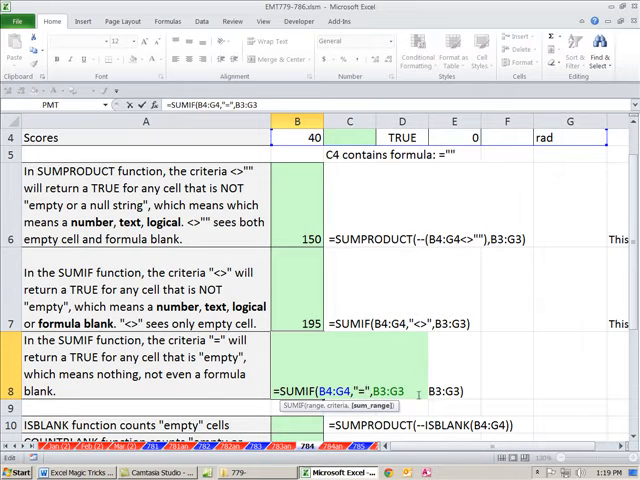
{"action": "key", "text": "Enter"}
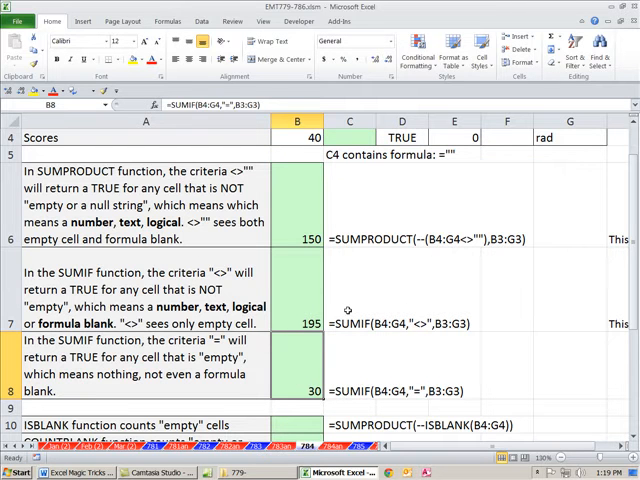
{"action": "scroll", "scroll_direction": "down", "scroll_amount": 3}
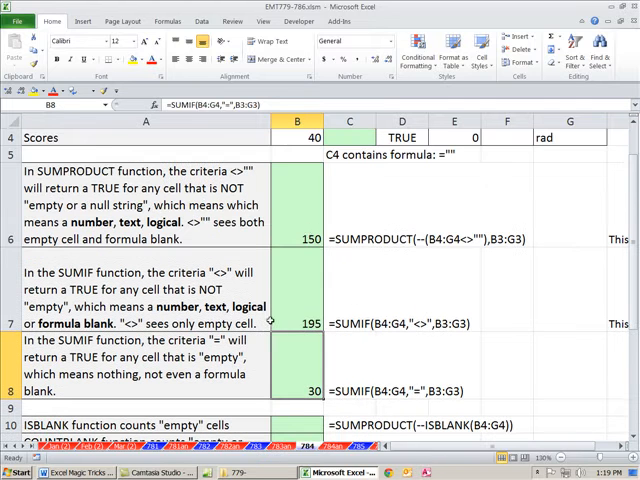
{"action": "left_click", "coordinate": [296, 210]}
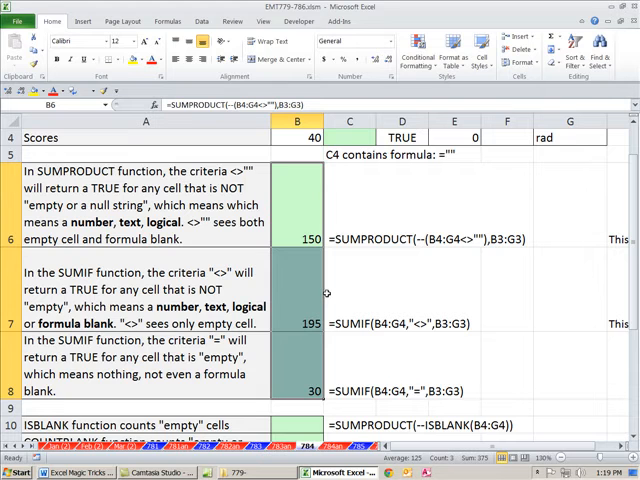
{"action": "scroll", "scroll_direction": "down", "scroll_amount": 3}
{"action": "type", "text": "="}
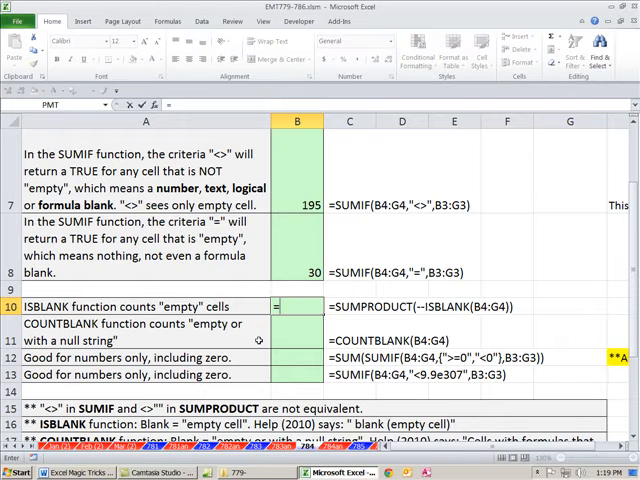
Step: Enter =SUMPRODUCT(--ISBLANK(B4:G4)) in B10 so it counts 1 truly empty cell
{"action": "type", "text": "s"}
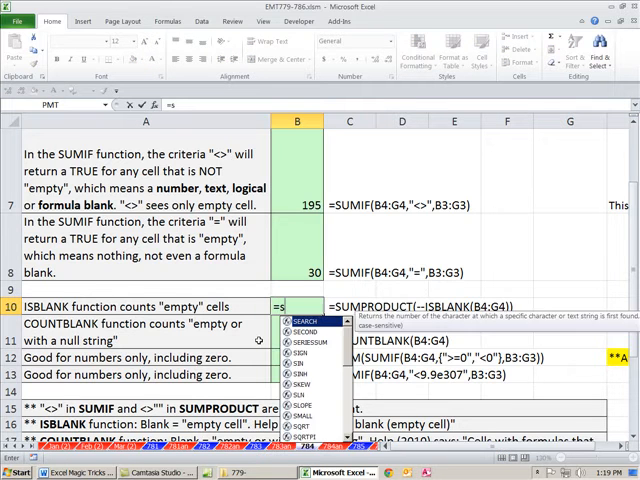
{"action": "type", "text": "SUMPRODUCT(--"}
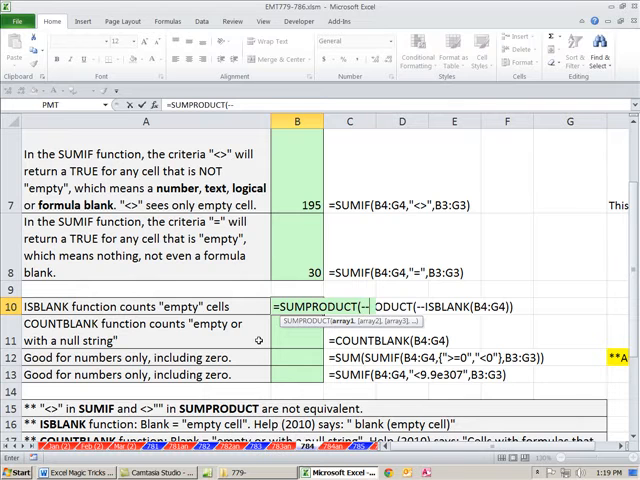
{"action": "type", "text": "isb"}
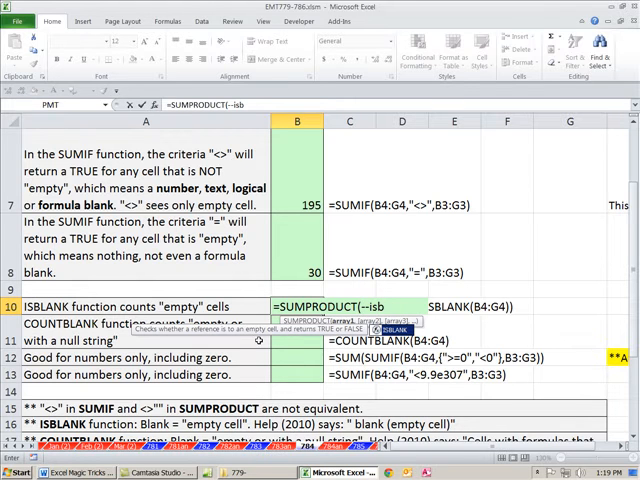
{"action": "type", "text": "ISBLANK(B4:G4"}
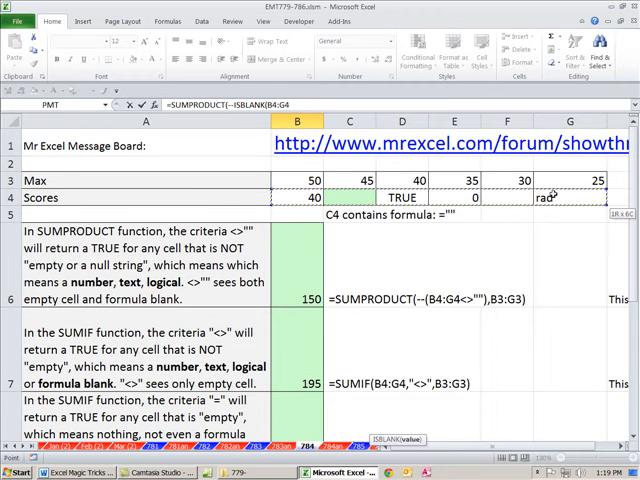
{"action": "scroll", "scroll_direction": "down", "scroll_amount": 3}
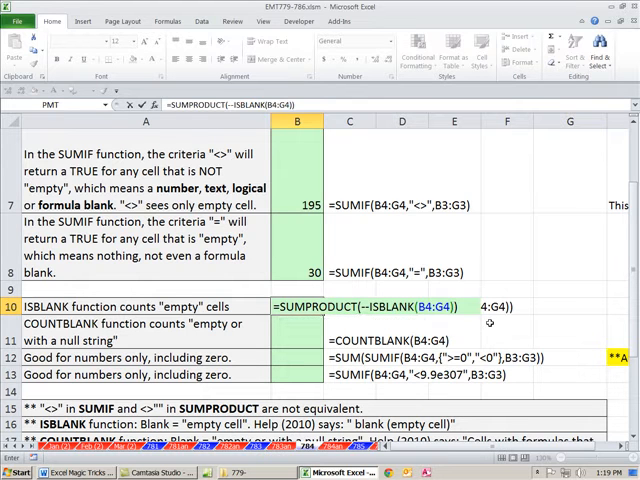
{"action": "key", "text": "Enter"}
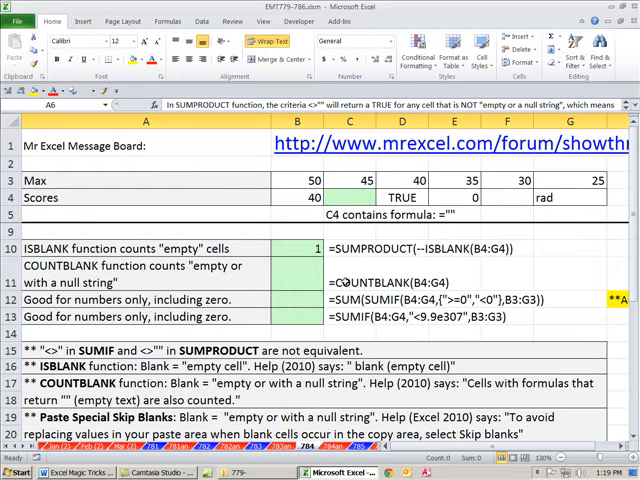
Step: Enter =COUNTBLANK(B4:G4) in B11 returning 2, then scroll down to the values list
{"action": "type", "text": "=c"}
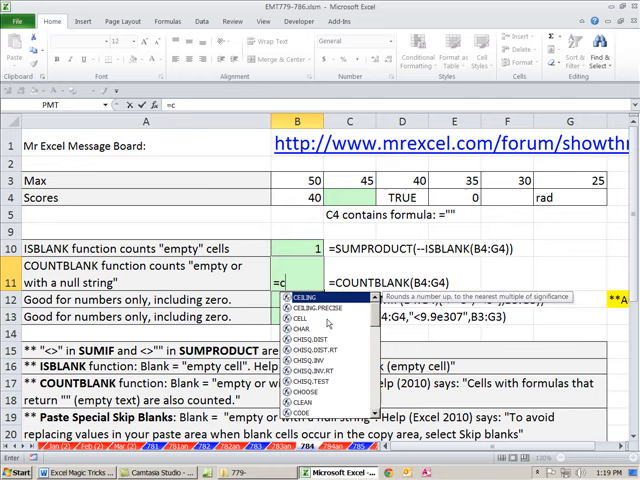
{"action": "type", "text": "ount"}
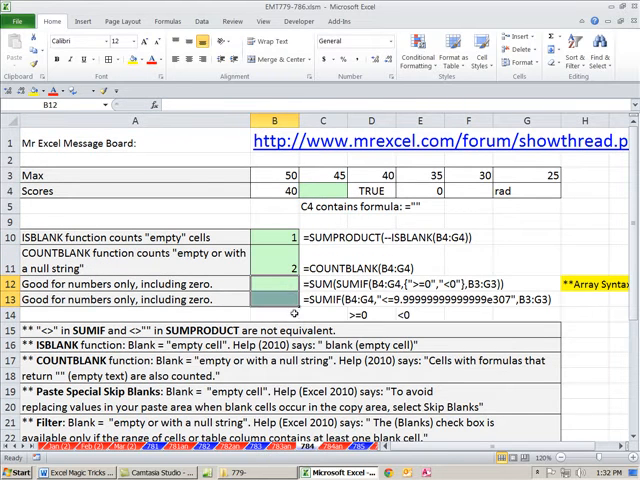
{"action": "scroll", "scroll_direction": "down", "scroll_amount": 3}
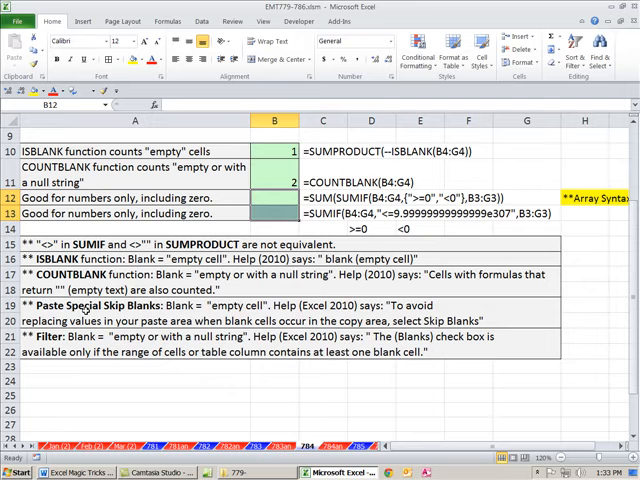
{"action": "mouse_move", "coordinate": [128, 314]}
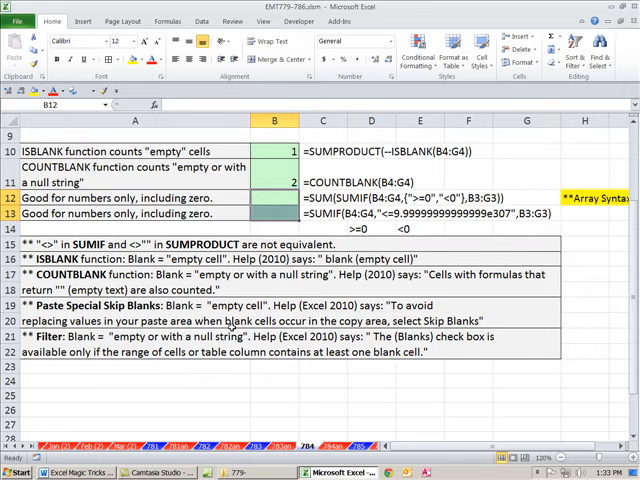
{"action": "mouse_move", "coordinate": [428, 320]}
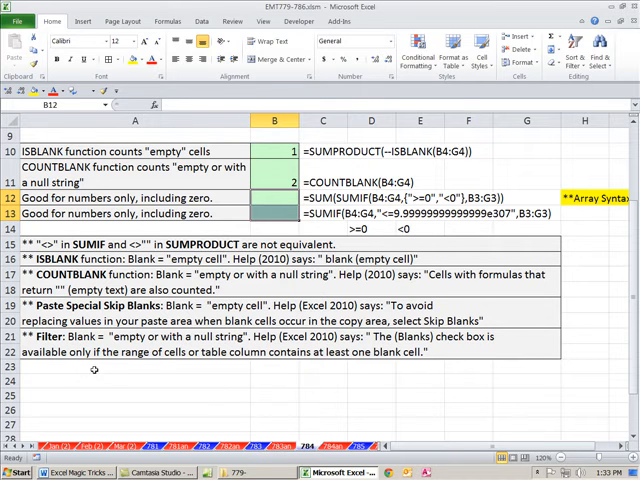
{"action": "mouse_move", "coordinate": [220, 376]}
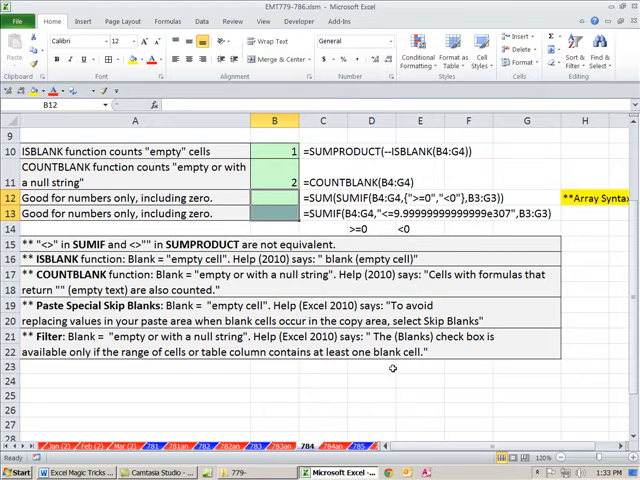
{"action": "scroll", "scroll_direction": "down", "scroll_amount": 3}
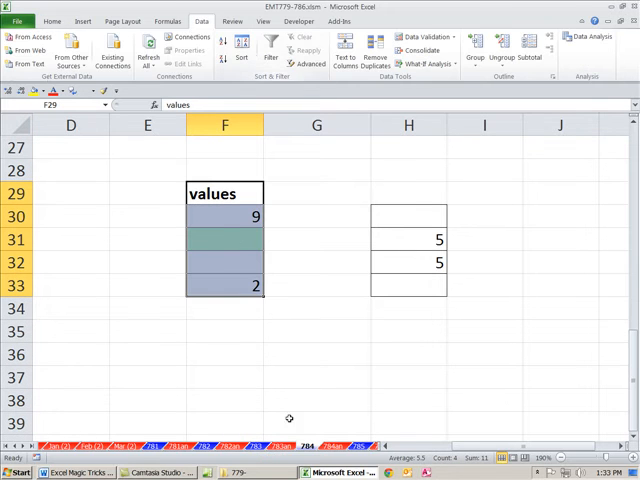
Step: Filter the values column to (Blanks) only, showing the empty and null-string cells
{"action": "left_click", "coordinate": [268, 44]}
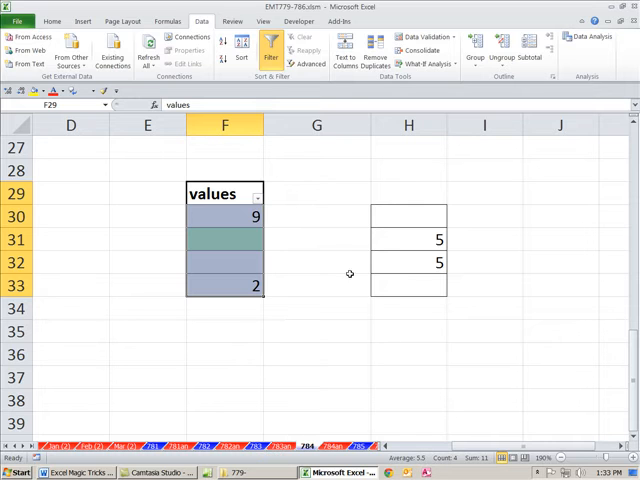
{"action": "left_click", "coordinate": [256, 194]}
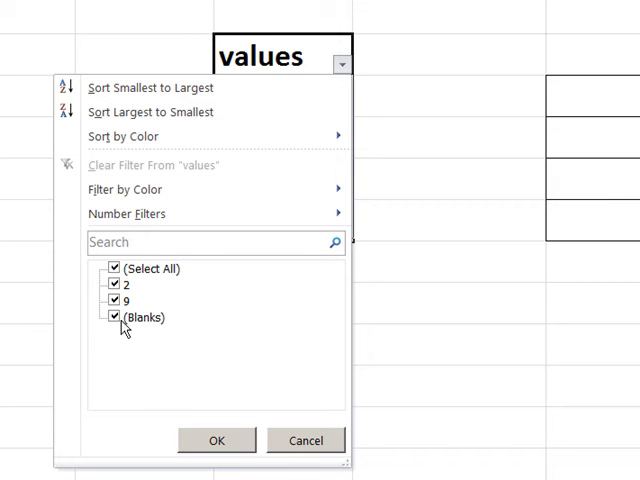
{"action": "left_click", "coordinate": [114, 268]}
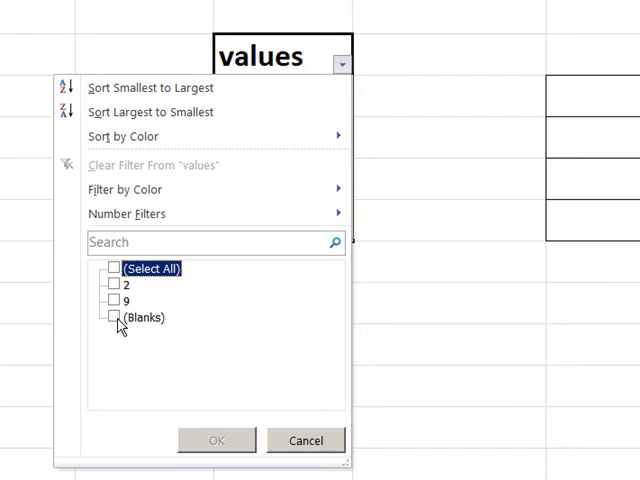
{"action": "left_click", "coordinate": [214, 440]}
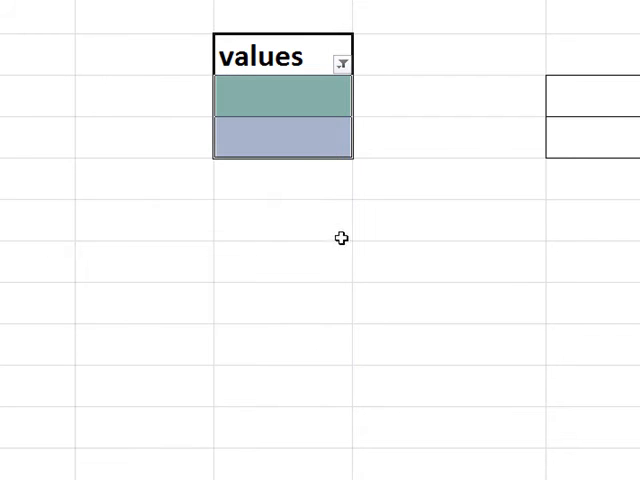
{"action": "type", "text": "=\"\""}
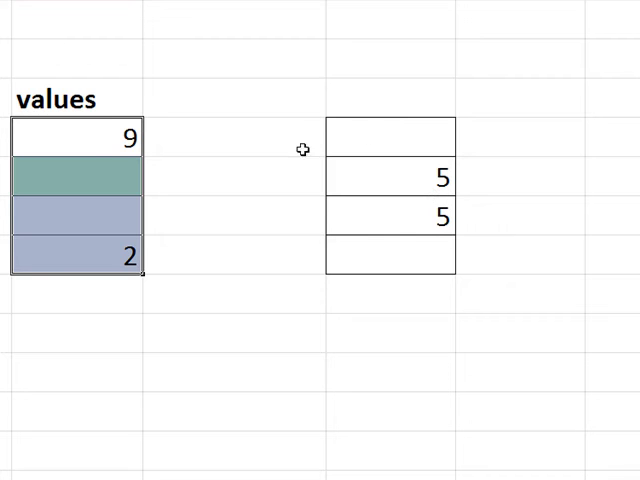
{"action": "mouse_move", "coordinate": [110, 256]}
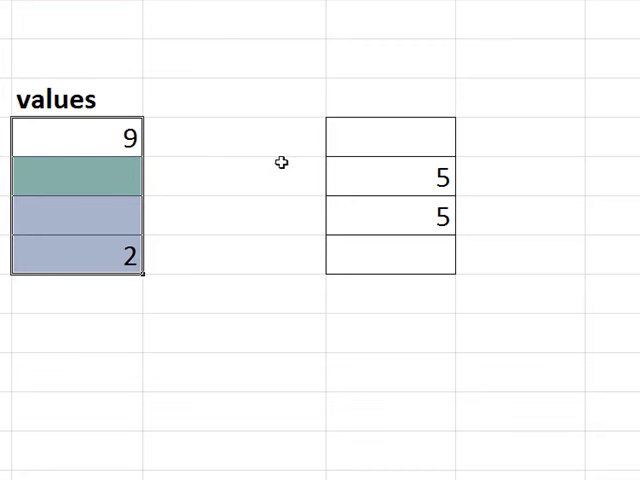
{"action": "mouse_move", "coordinate": [104, 222]}
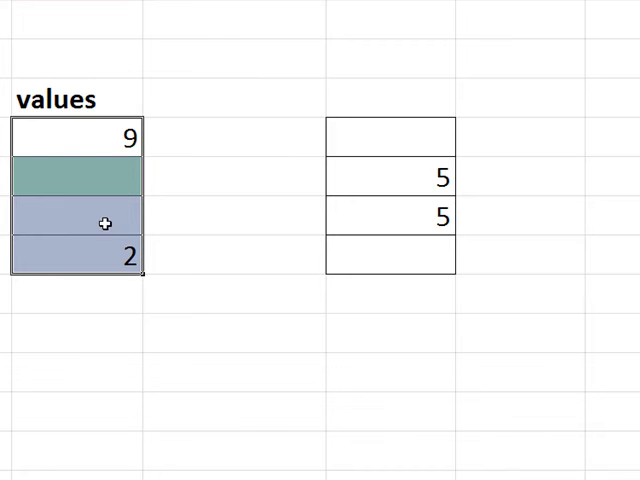
{"action": "mouse_move", "coordinate": [376, 144]}
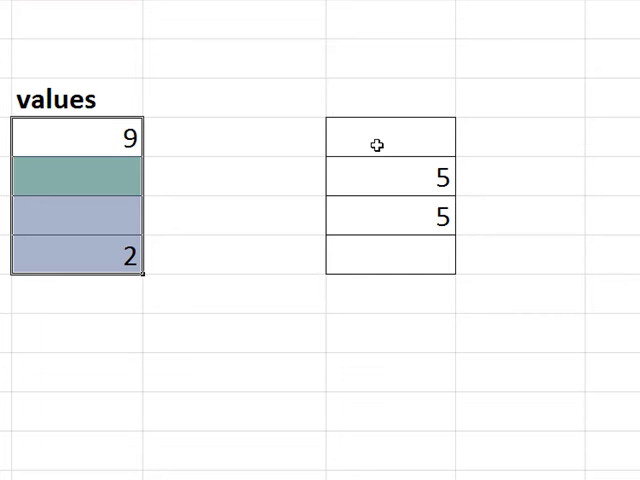
{"action": "mouse_move", "coordinate": [152, 258]}
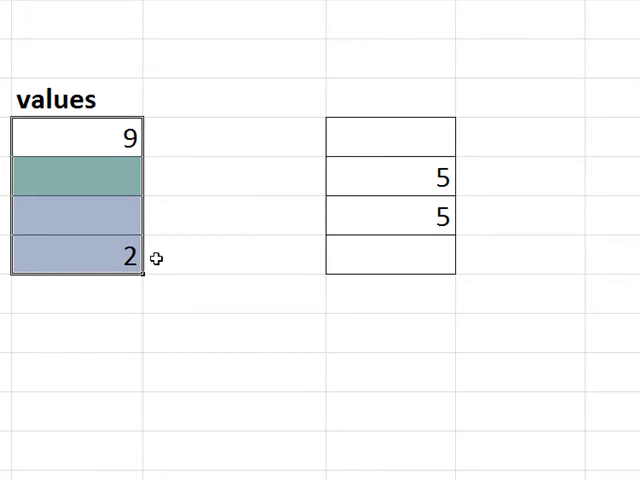
{"action": "mouse_move", "coordinate": [104, 222]}
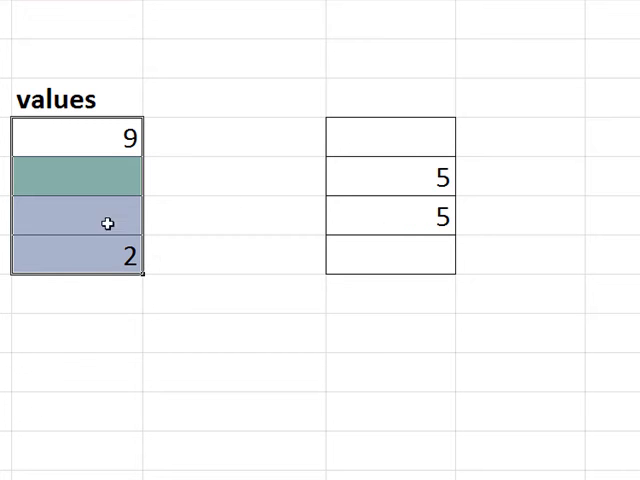
{"action": "mouse_move", "coordinate": [388, 216]}
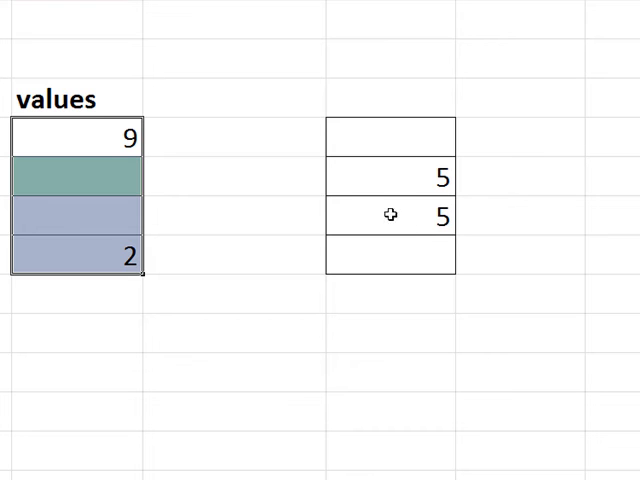
{"action": "mouse_move", "coordinate": [104, 220]}
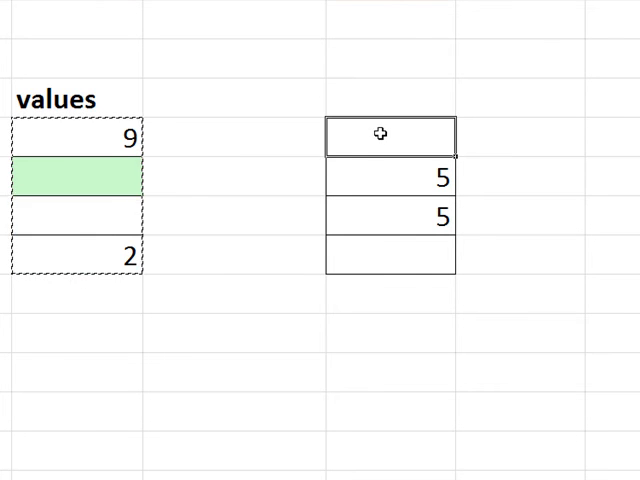
Step: Paste Special onto the destination range with Skip blanks, keeping its existing 5
{"action": "right_click", "coordinate": [380, 136]}
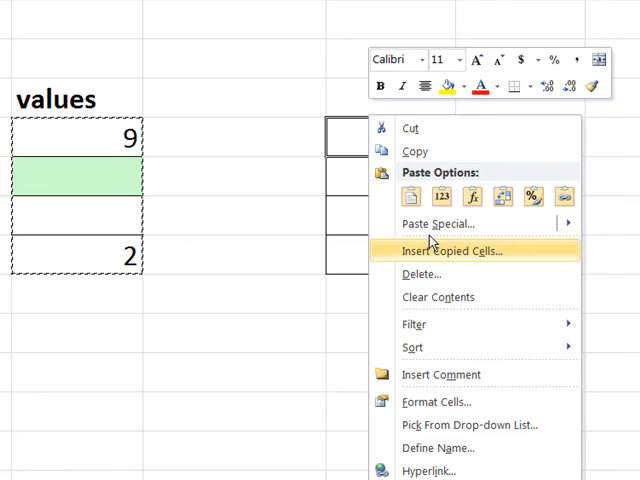
{"action": "left_click", "coordinate": [436, 224]}
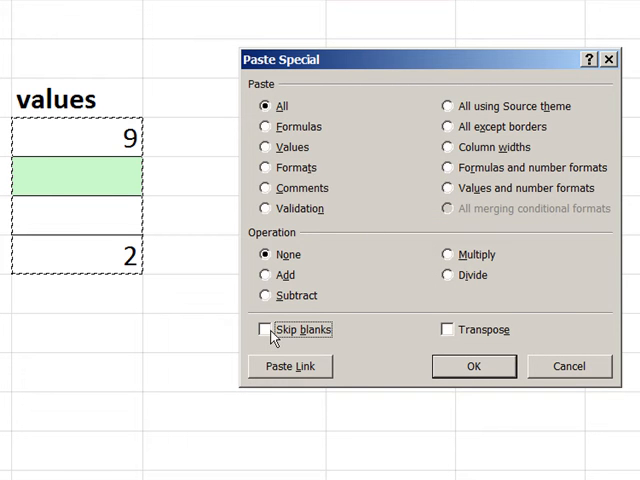
{"action": "left_click", "coordinate": [260, 328]}
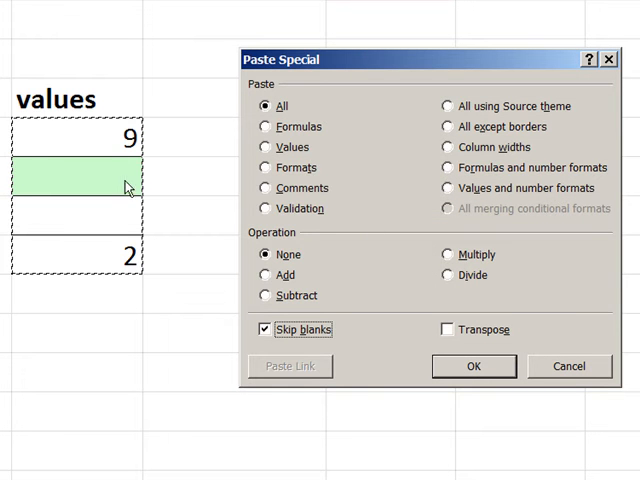
{"action": "left_click", "coordinate": [472, 366]}
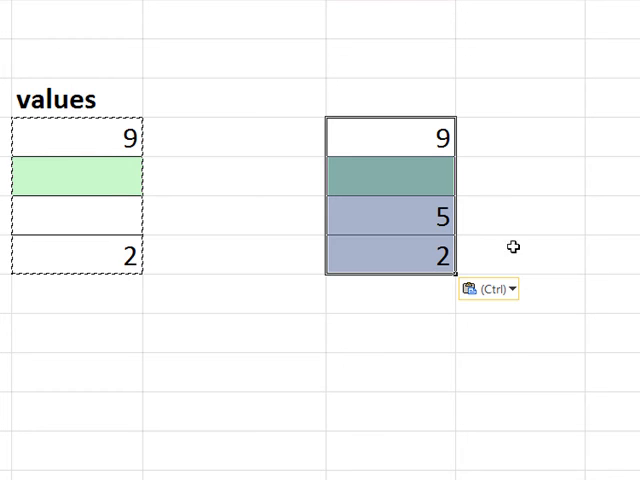
{"action": "mouse_move", "coordinate": [458, 372]}
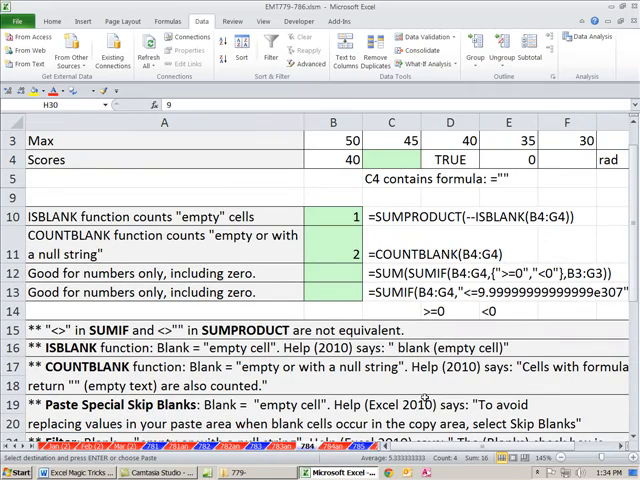
{"action": "scroll", "scroll_direction": "down", "scroll_amount": 3}
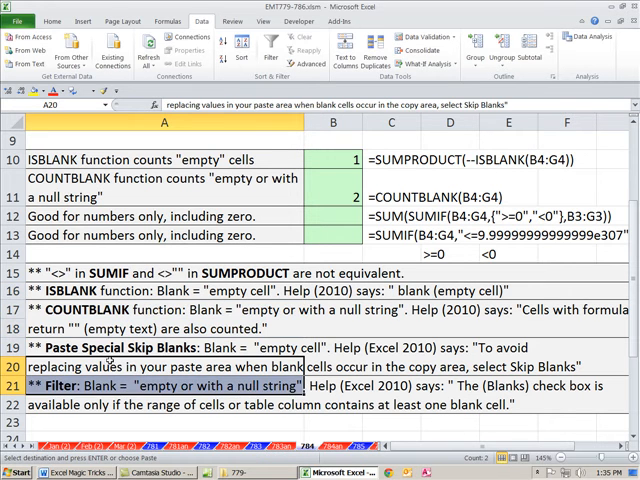
{"action": "left_click", "coordinate": [160, 348]}
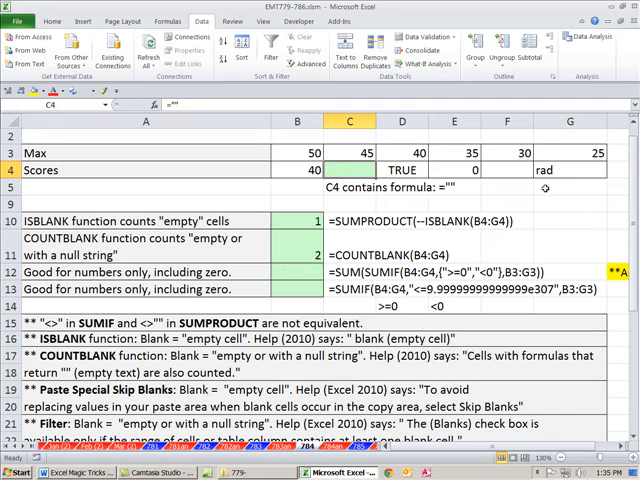
{"action": "left_click", "coordinate": [294, 272]}
{"action": "type", "text": "=SUMIF(B4:G4"}
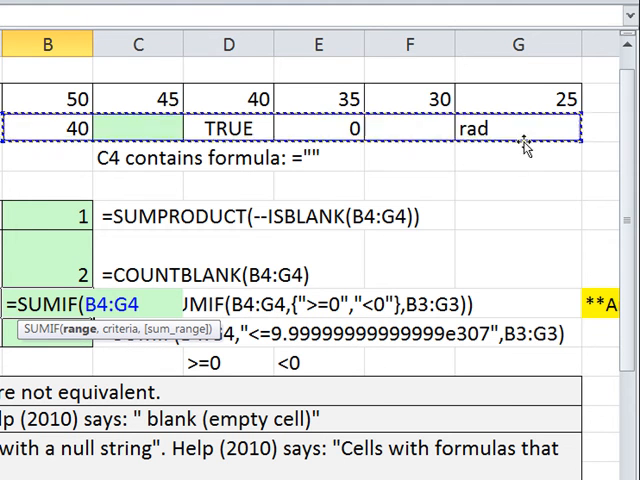
Step: Add the {">=0","<0"} criteria array after B4:G4 in the B12 SUMIF formula
{"action": "type", "text": ","}
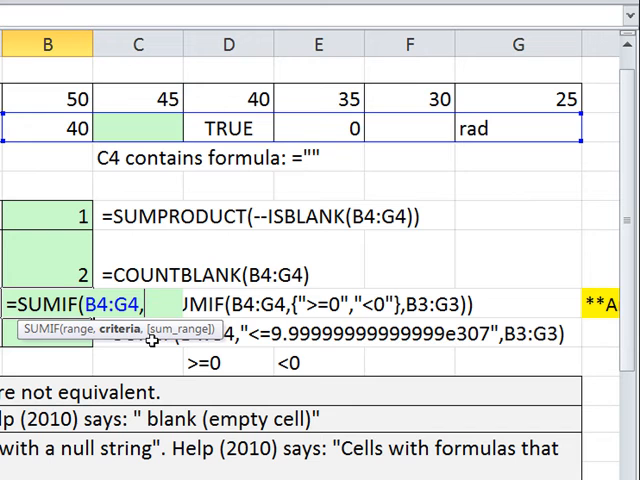
{"action": "type", "text": "{\""}
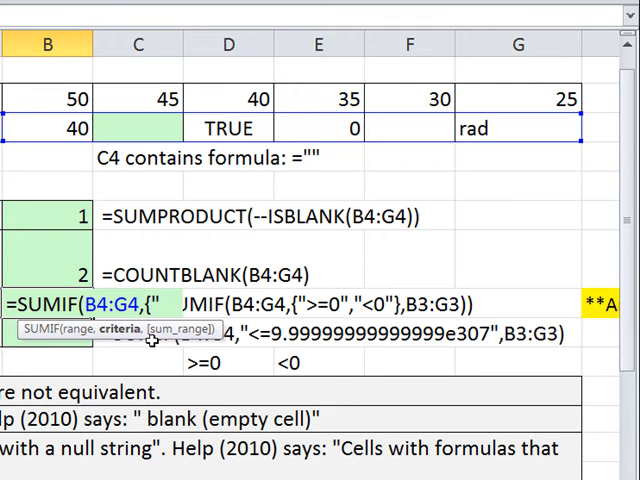
{"action": "type", "text": ">="}
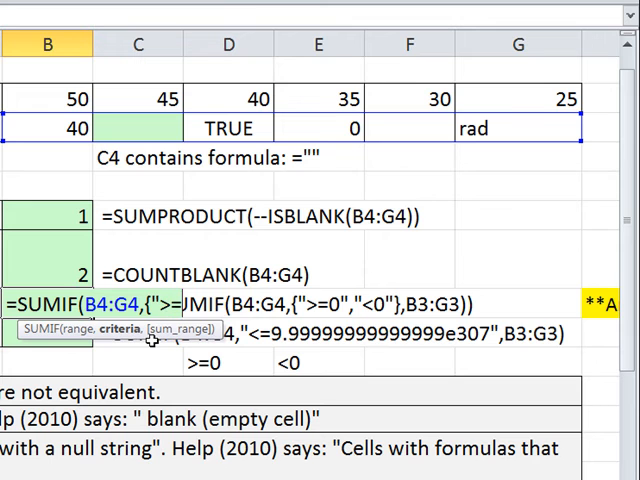
{"action": "type", "text": "\">=0\",\"<0"}
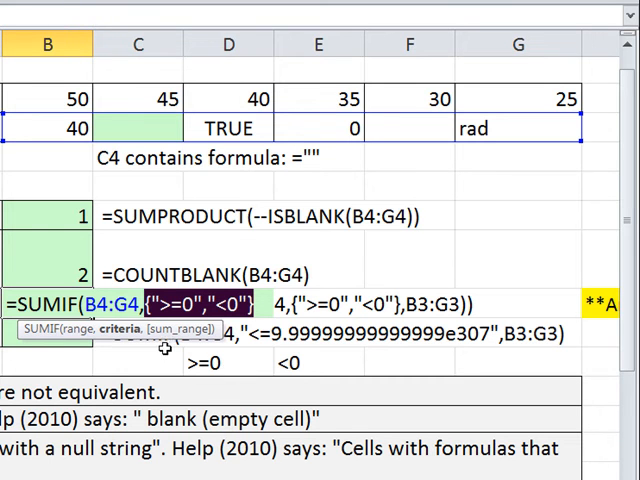
{"action": "mouse_move", "coordinate": [176, 304]}
{"action": "type", "text": ",B3:G3"}
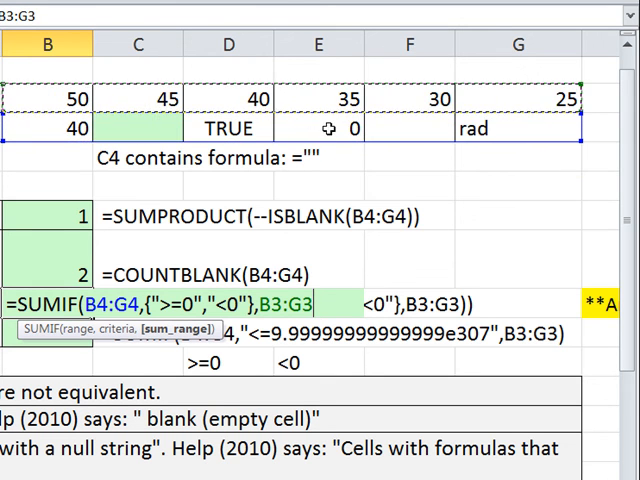
{"action": "mouse_move", "coordinate": [368, 320]}
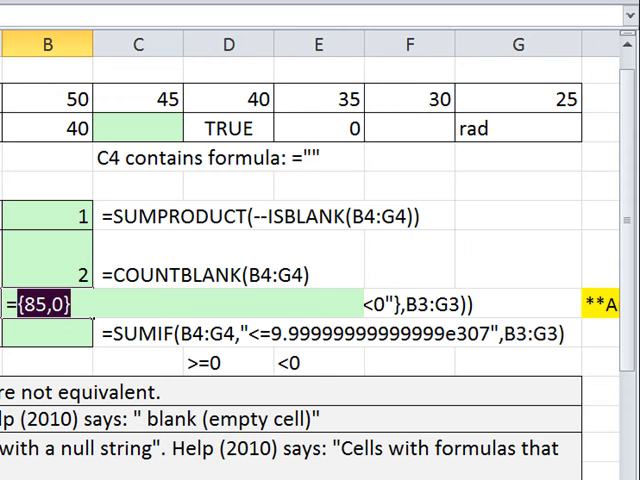
{"action": "mouse_move", "coordinate": [28, 270]}
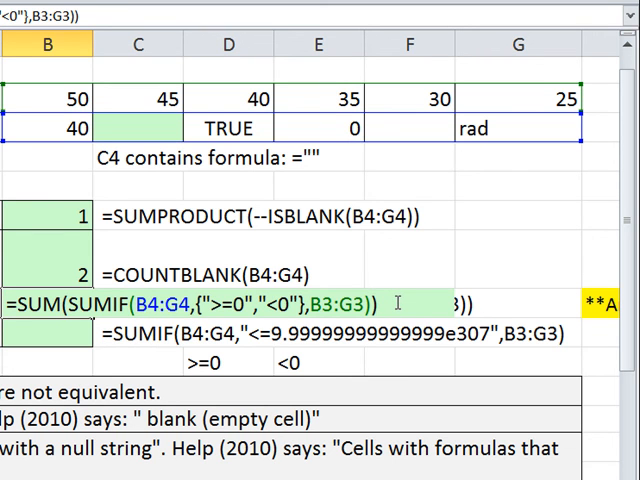
Step: Confirm the SUM-wrapped SUMIF in B12 so it returns 85
{"action": "key", "text": "Enter"}
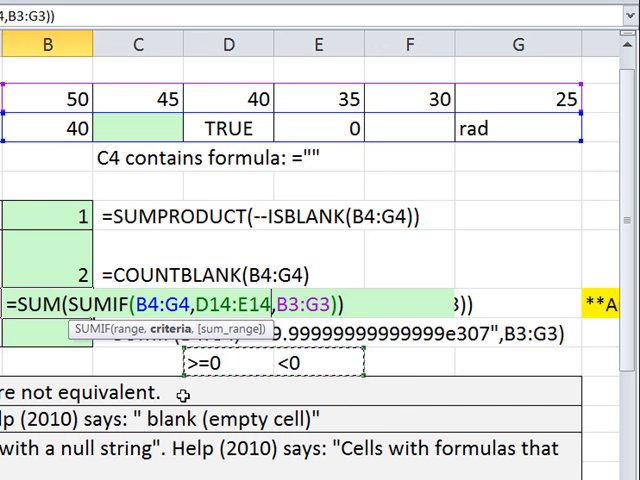
{"action": "key", "text": "Enter"}
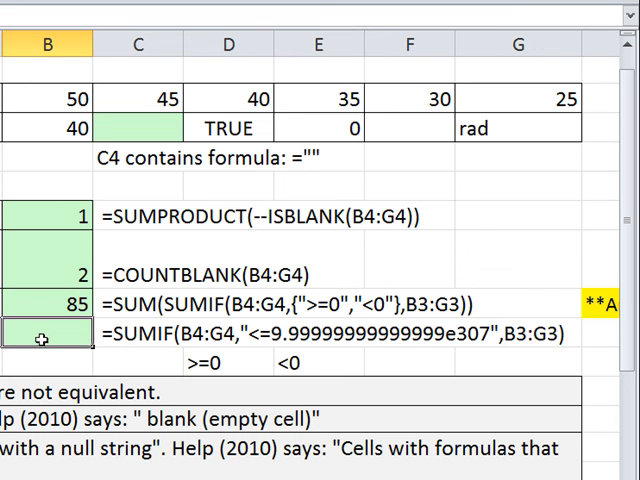
{"action": "mouse_move", "coordinate": [280, 364]}
{"action": "type", "text": "=SUMIF(B4:G4"}
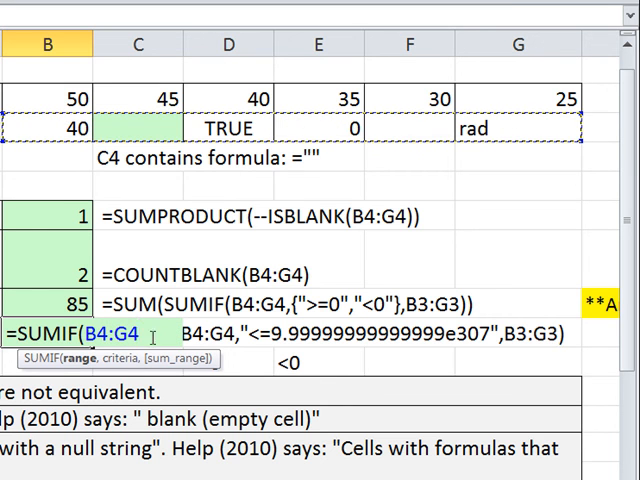
Step: Enter =SUMIF(B4:G4,"<=9.99999999999999e307",B3:G3) in B13, returning 85, then check the zero in F4
{"action": "type", "text": ",\""}
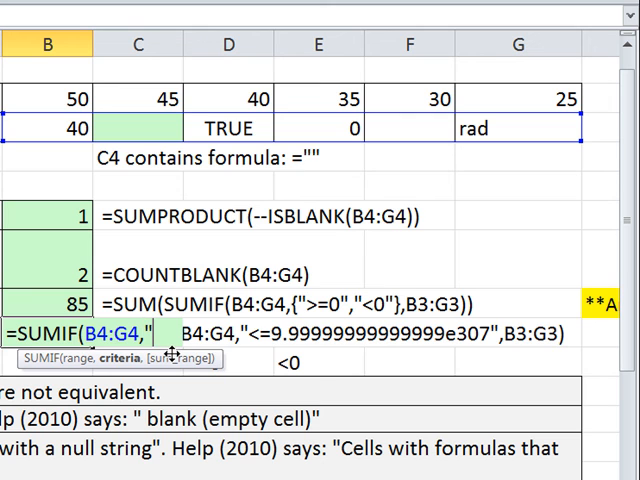
{"action": "type", "text": "<=9"}
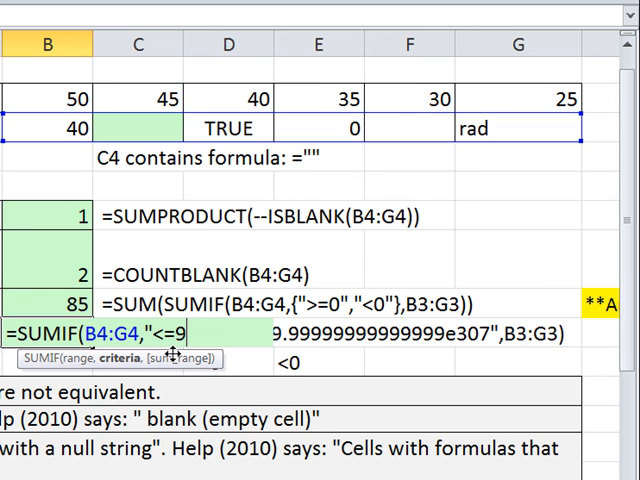
{"action": "type", "text": "."}
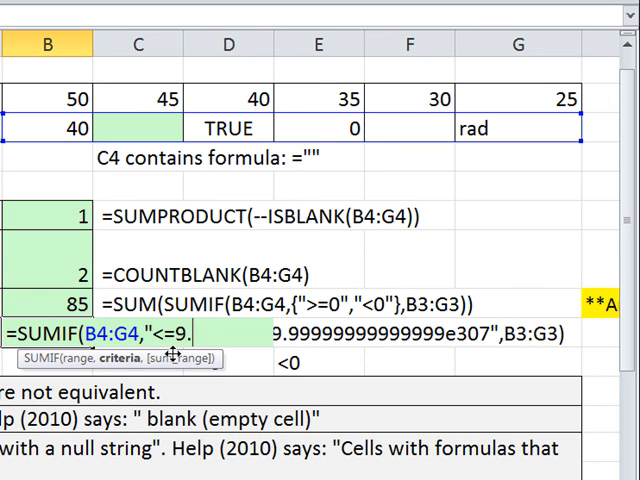
{"action": "type", "text": "99999999e307\",B3:G3)"}
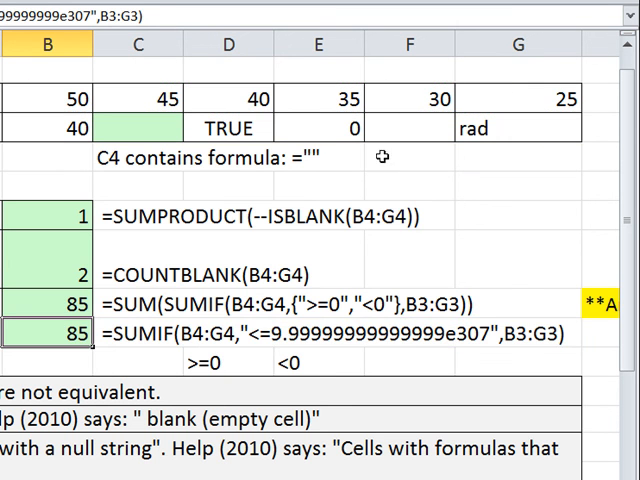
{"action": "left_click", "coordinate": [422, 98]}
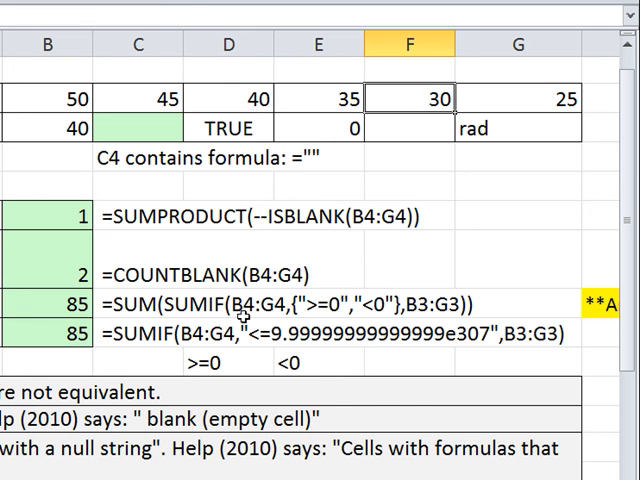